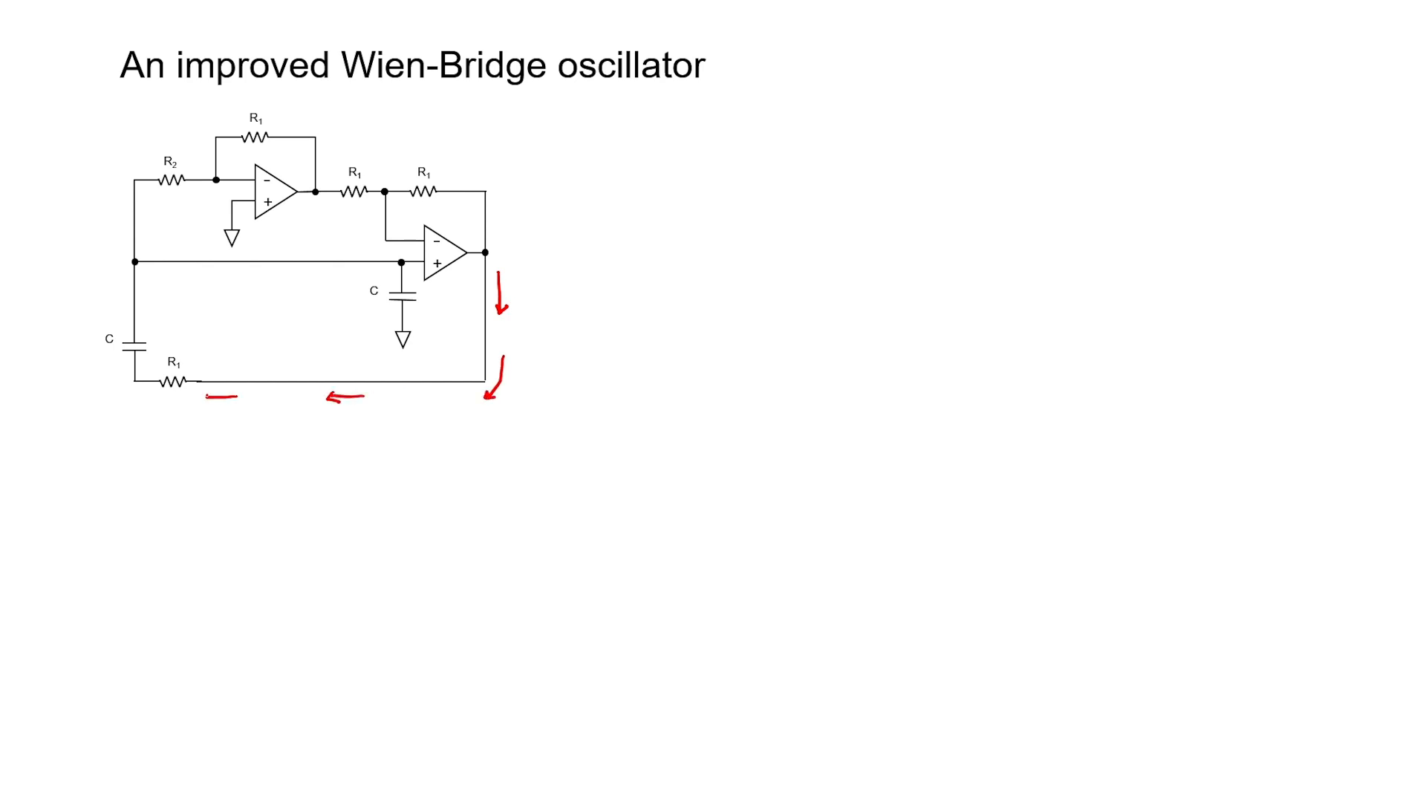
Draw three red pen arrows: past the left capacitor junction, then rightward along the middle wire to the op-amp input
drag(107, 323, 100, 373)
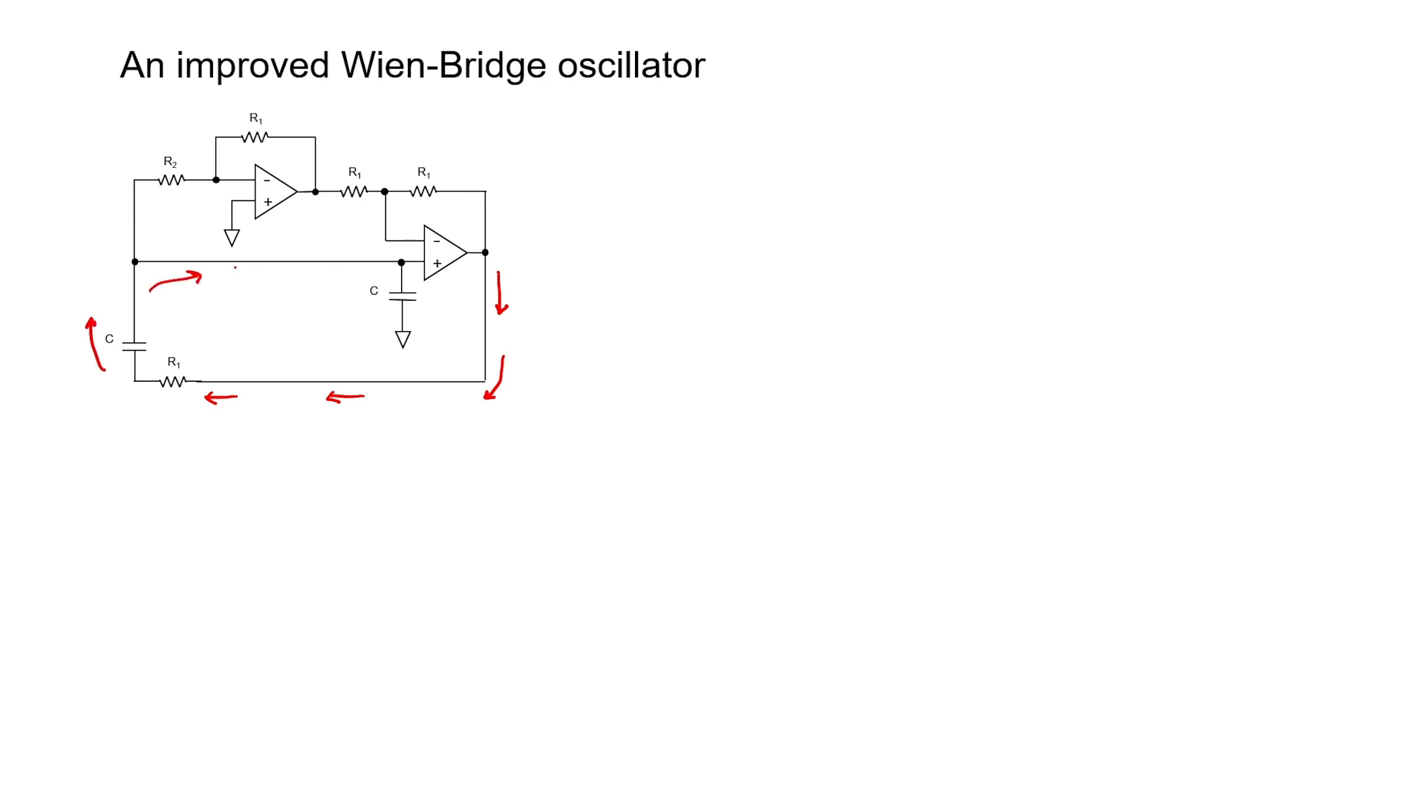
drag(244, 276, 284, 275)
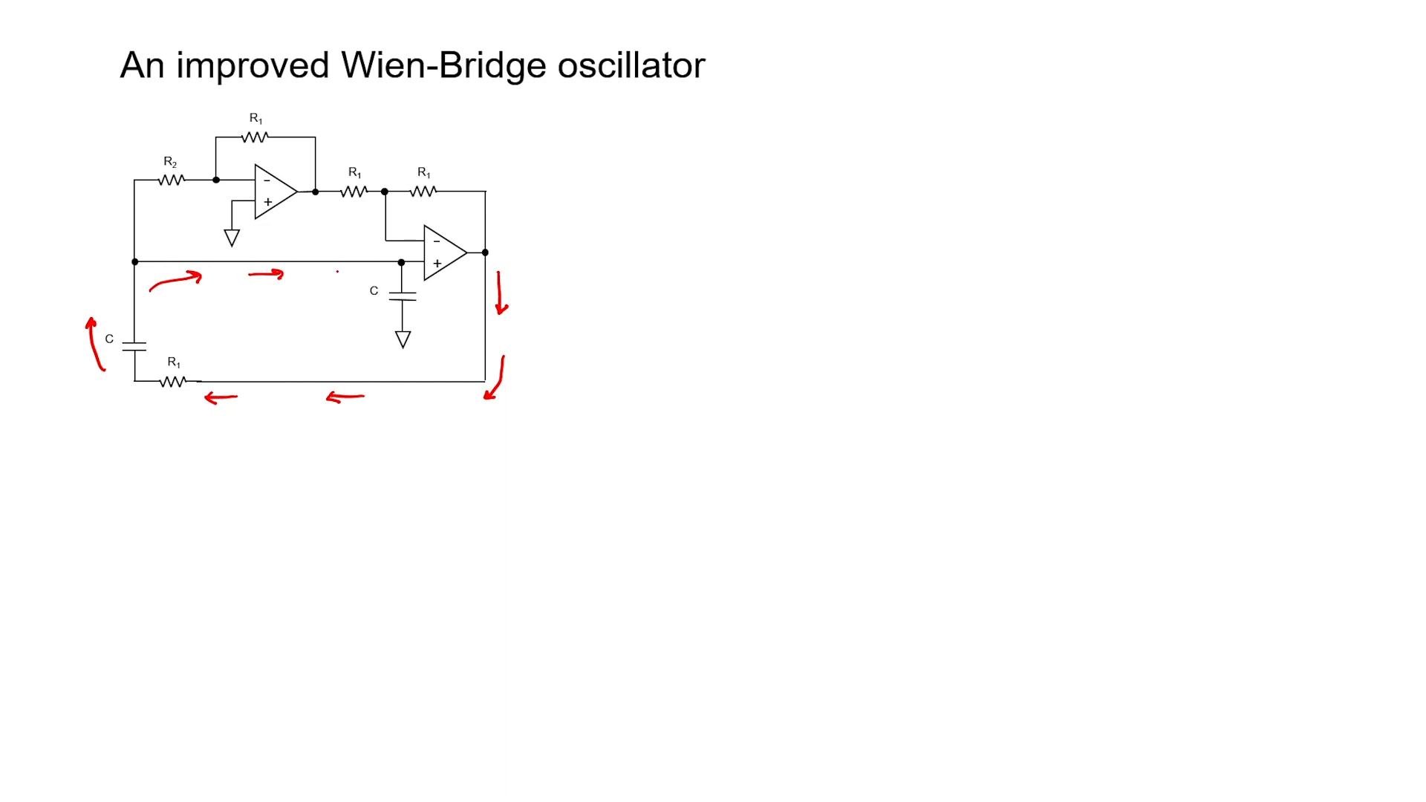
drag(328, 270, 369, 271)
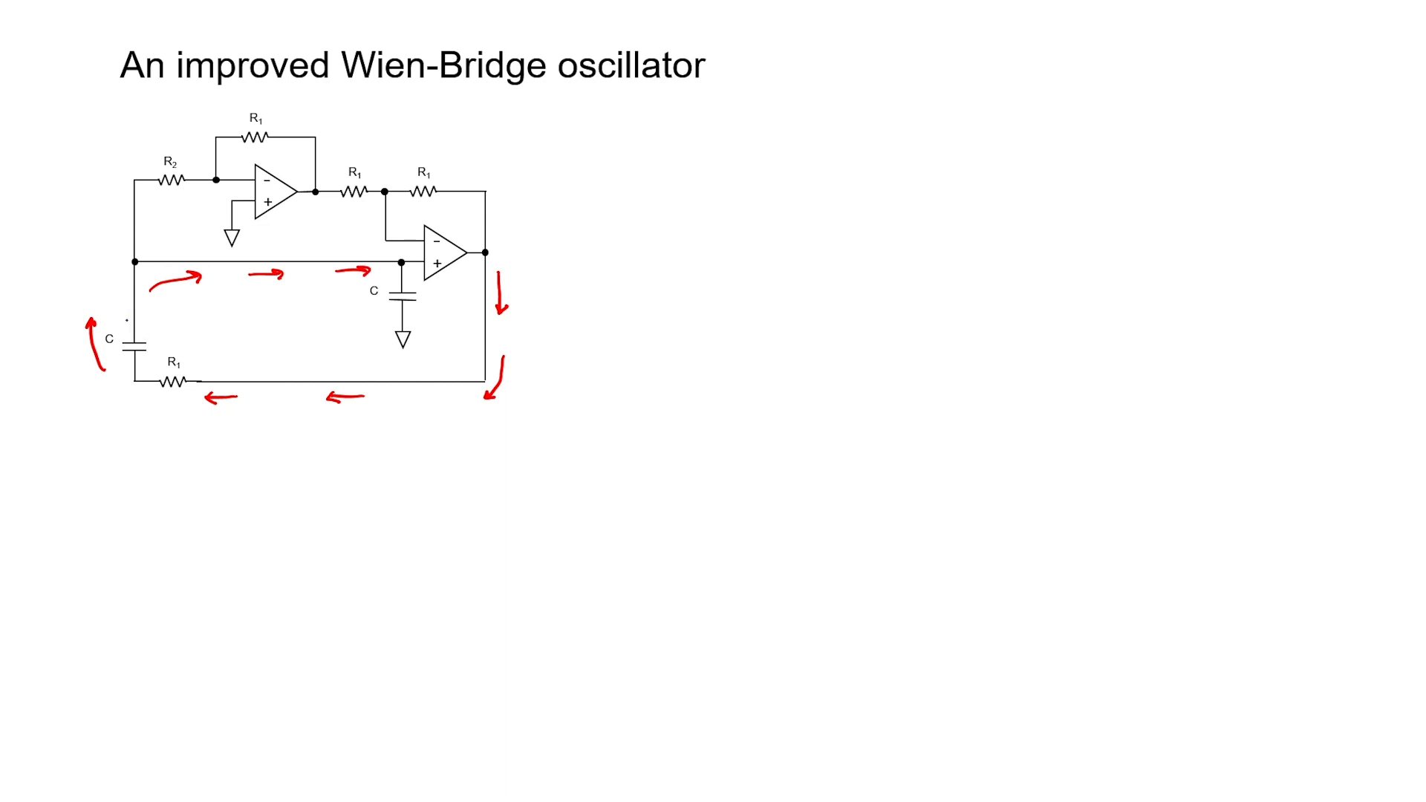